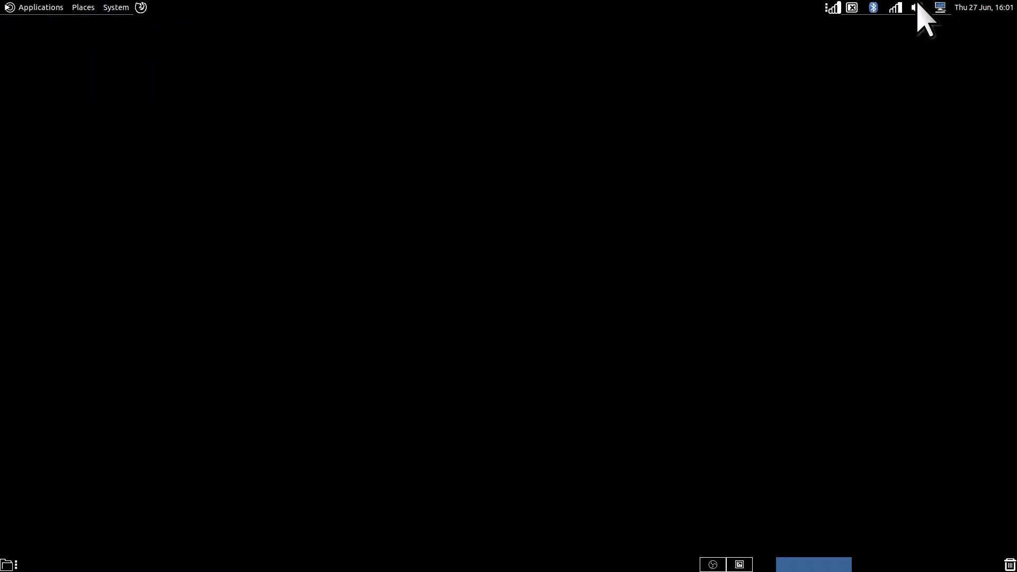
# Step: Browse the System preferences menu toward the Hardware category
pyautogui.click(115, 7)
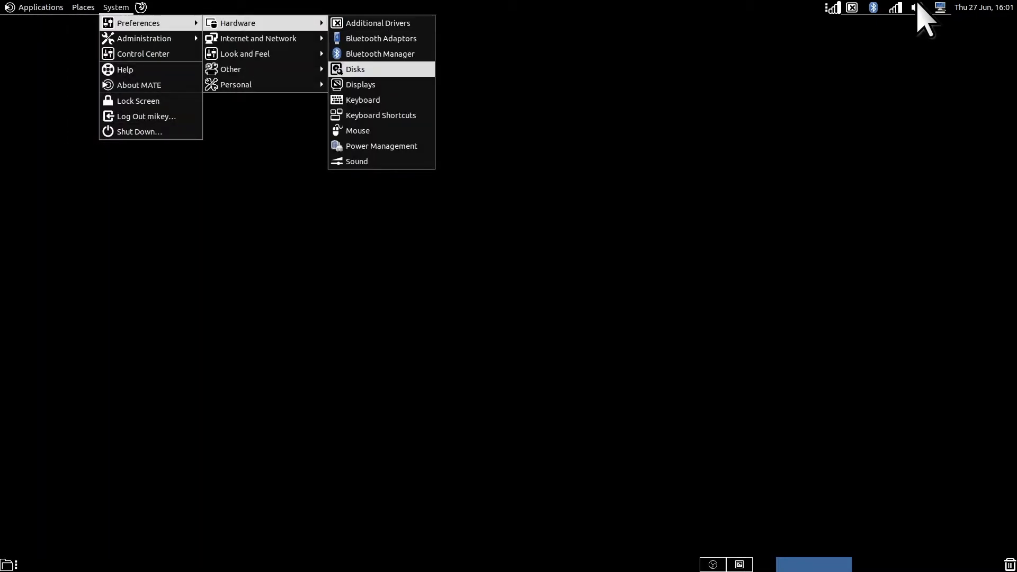
pyautogui.click(360, 84)
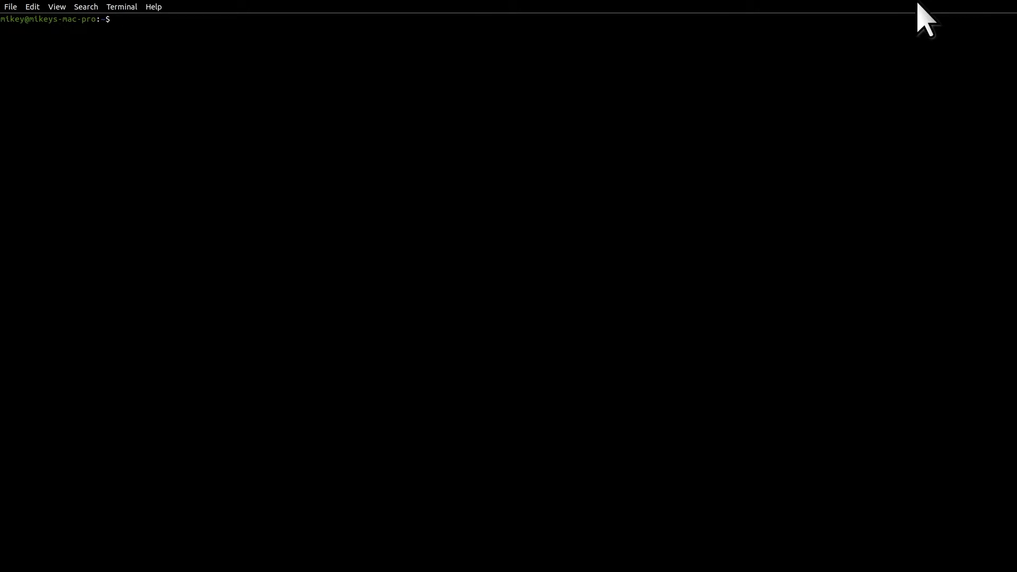
pyautogui.write('xra')
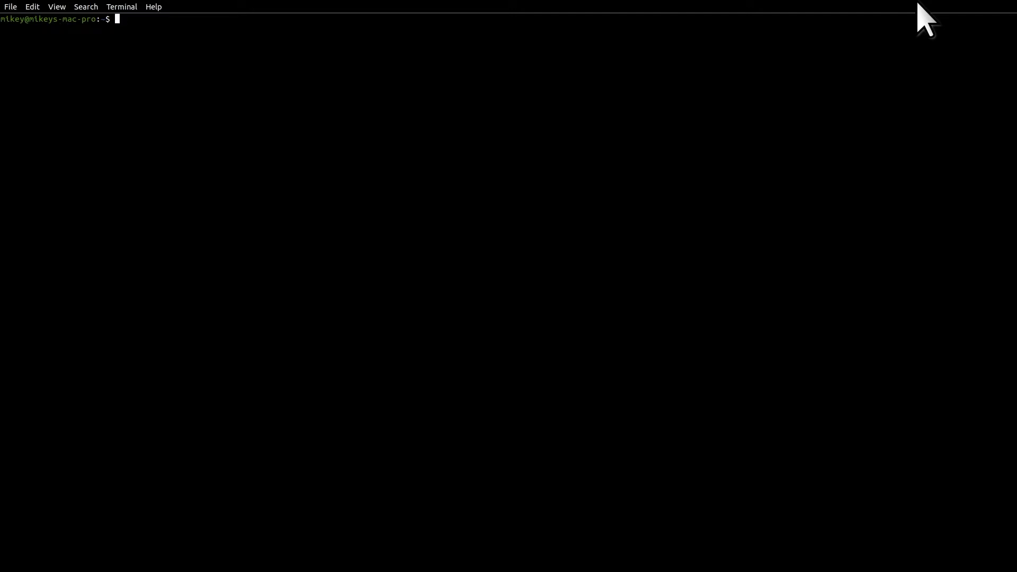
# Step: Start editing ~/.xprofile with the command vim ~/.xprofile
pyautogui.write('vim ~/')
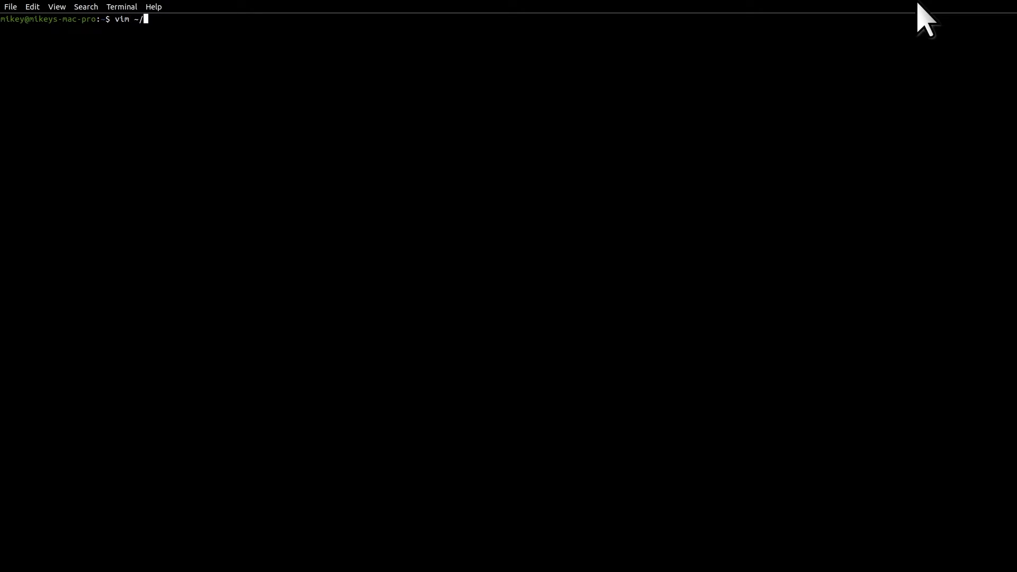
pyautogui.write('.xprofile')
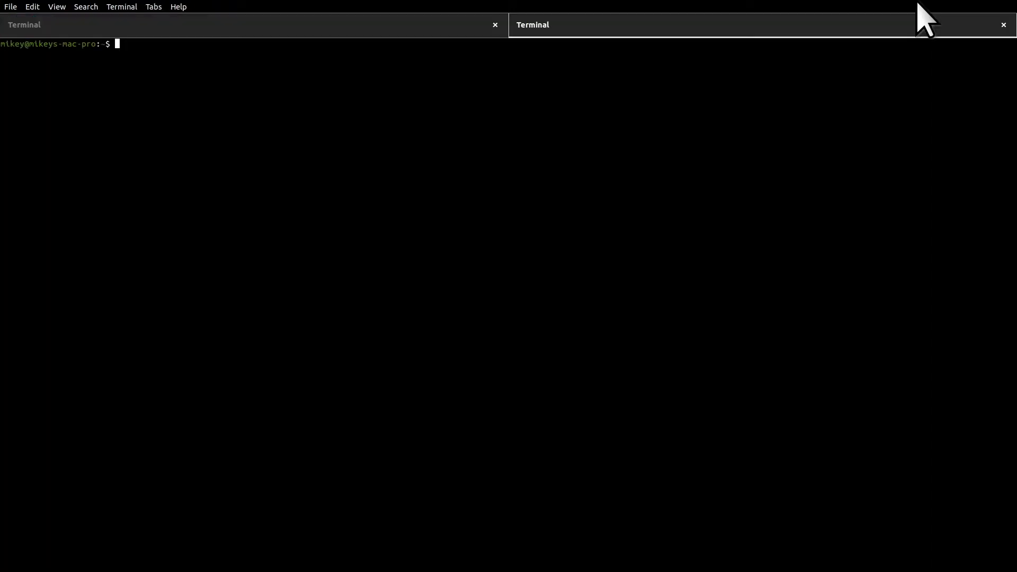
pyautogui.write('xrandr')
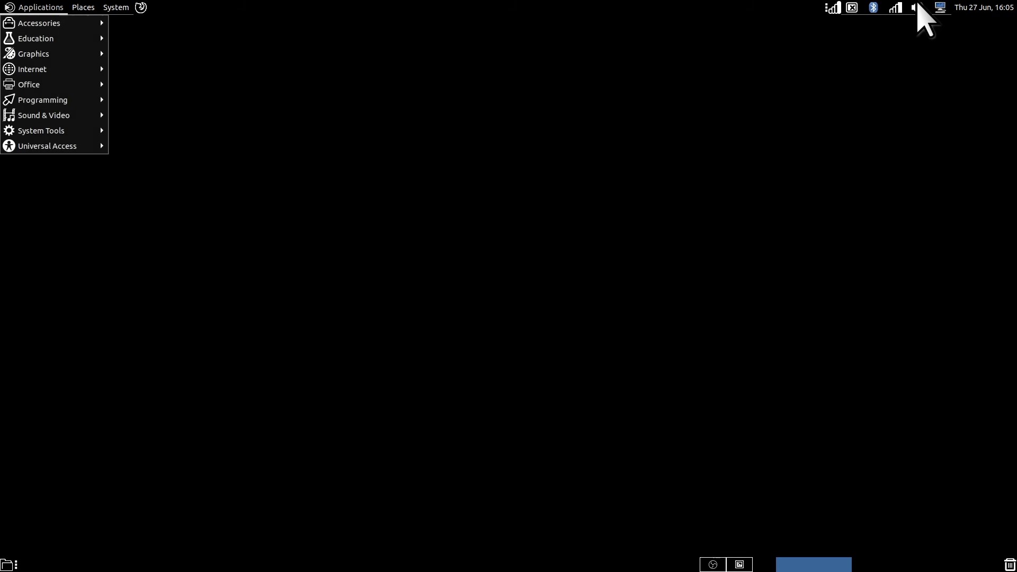
# Step: Reach Startup Applications from System > Preferences > Personal
pyautogui.click(116, 7)
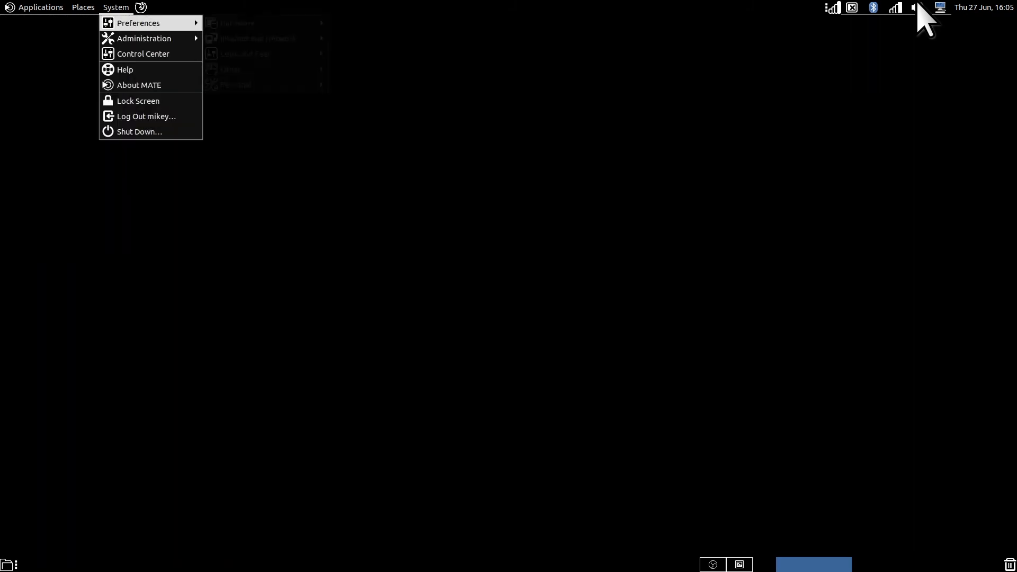
pyautogui.moveTo(256, 85)
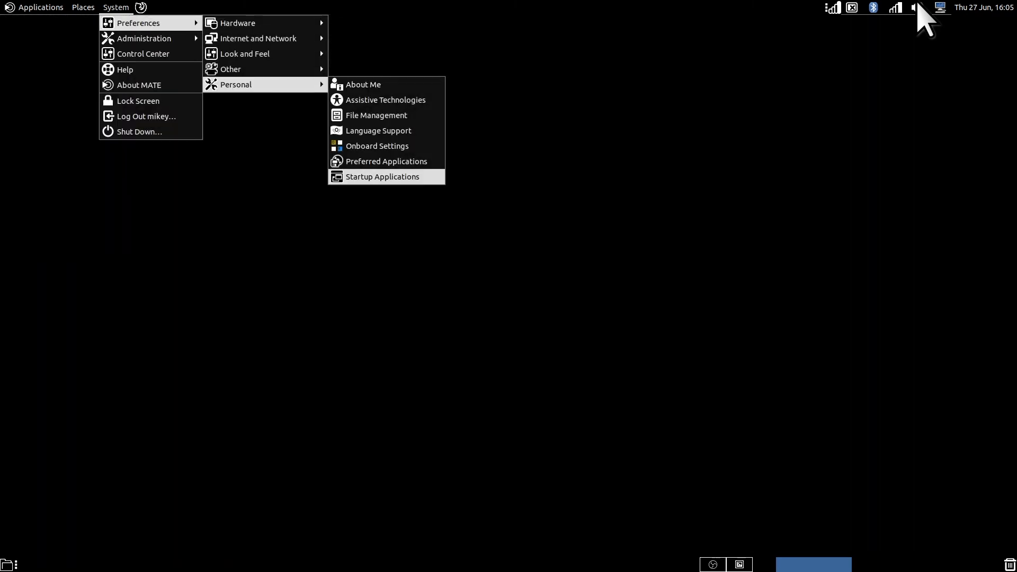
pyautogui.click(382, 175)
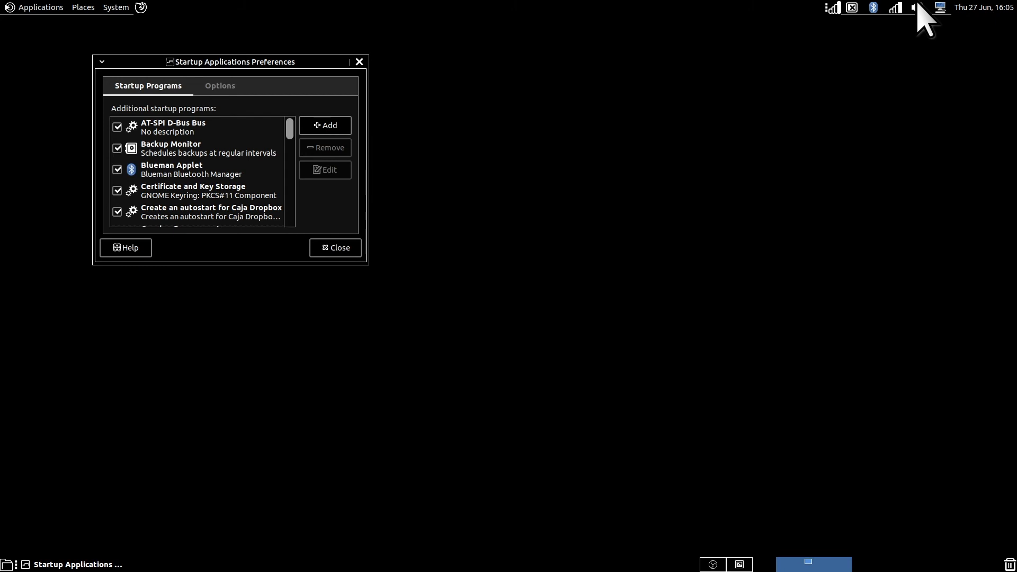